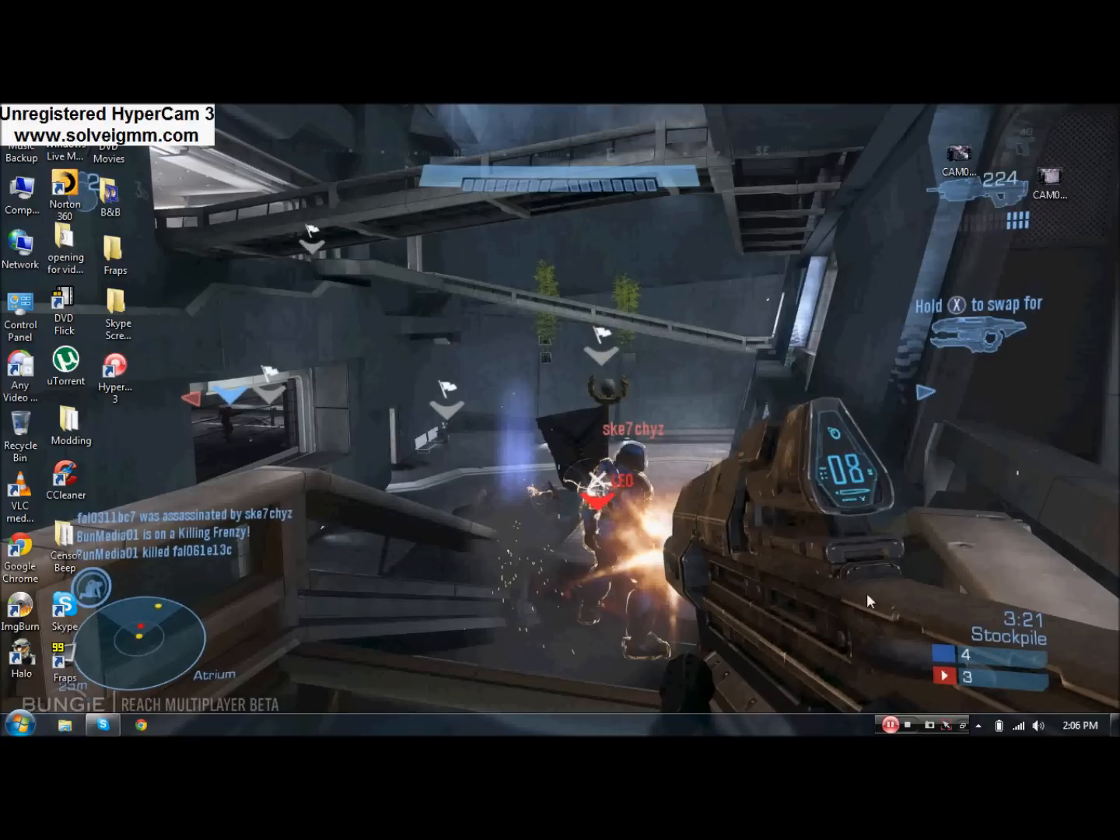
{"action": "mouse_move", "coordinate": [165, 638]}
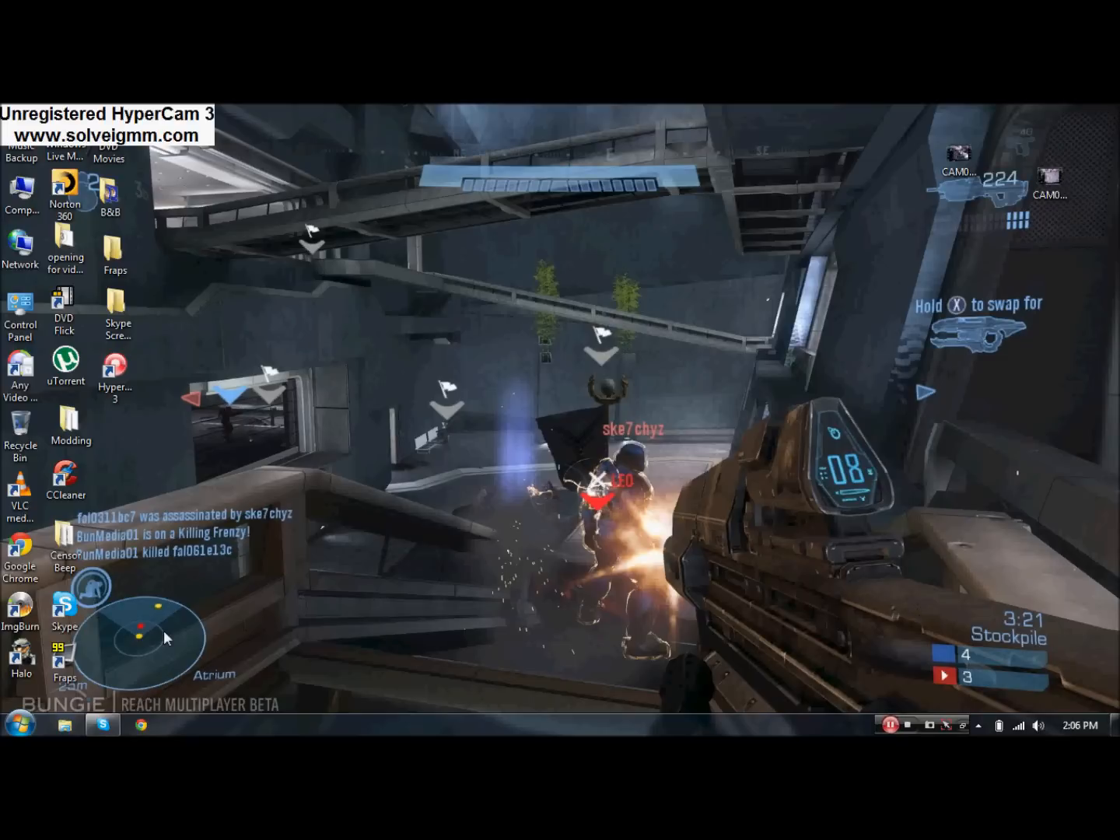
{"action": "mouse_move", "coordinate": [267, 475]}
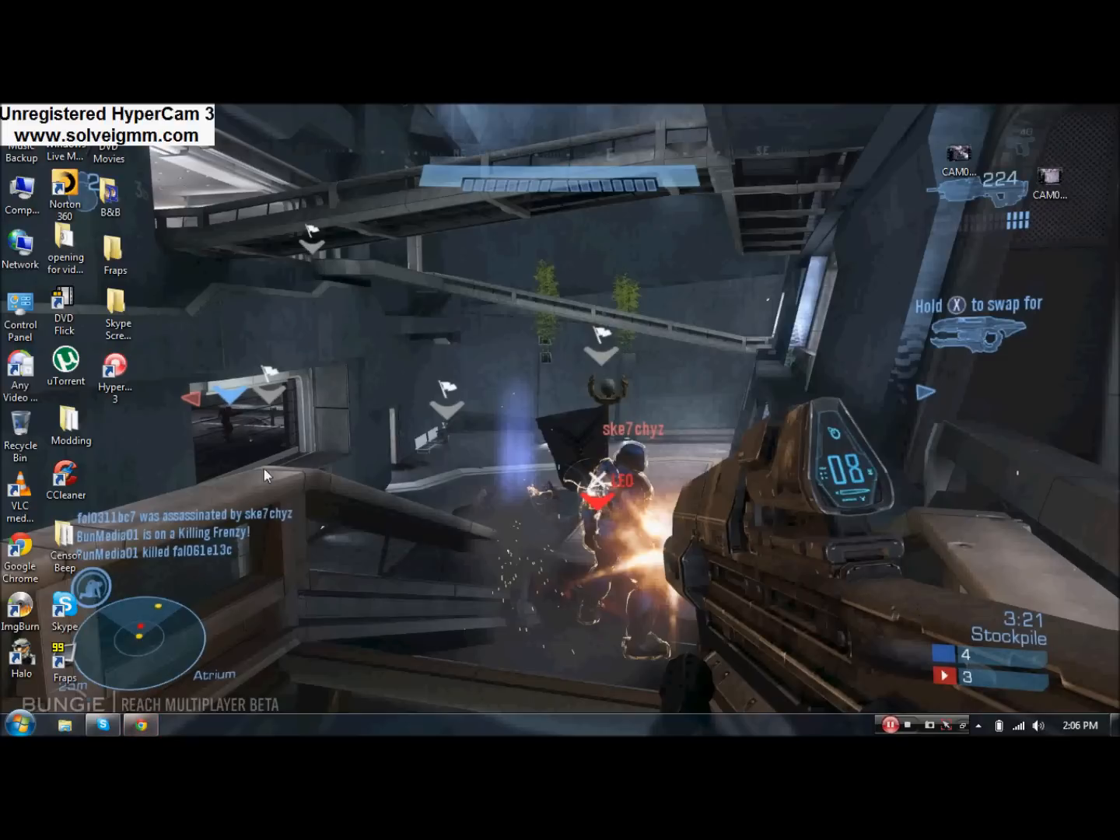
Step: Launch Google Chrome from the taskbar
{"action": "left_click", "coordinate": [140, 724]}
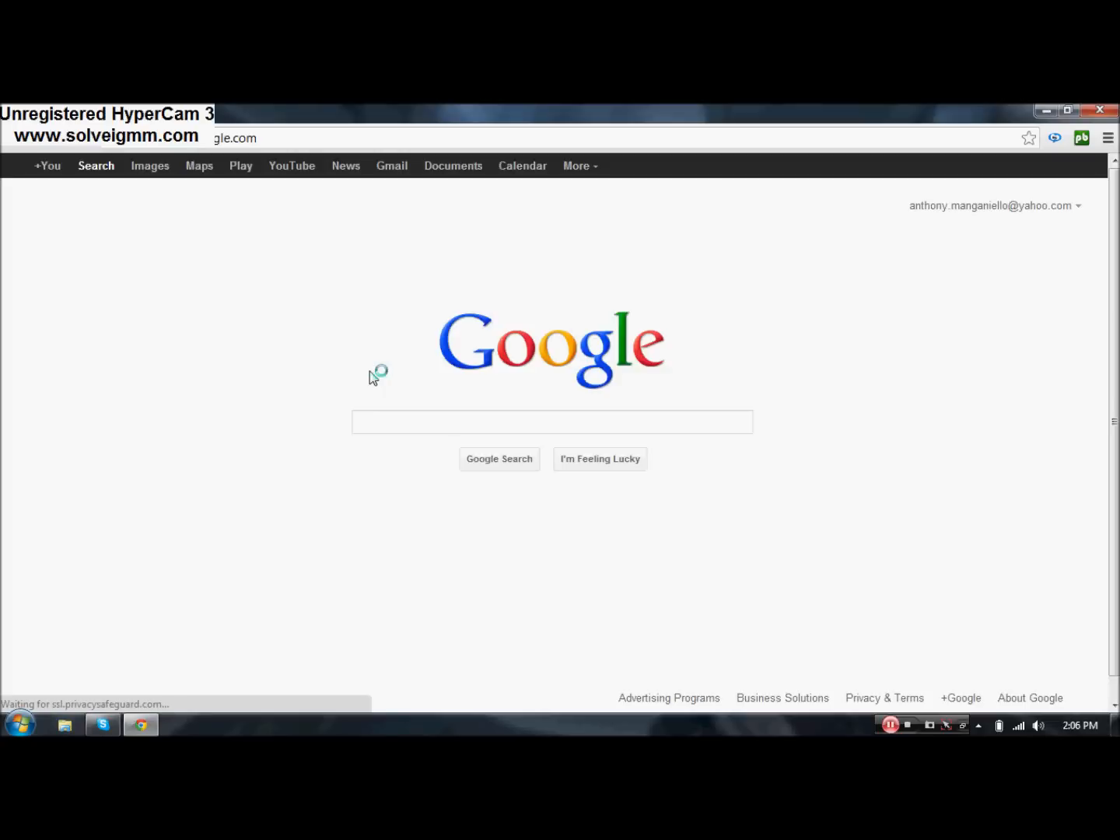
Step: Search Google for 'psp 6.60 pro-b9 download' using the suggestion after typing 'psp 6.60'
{"action": "left_click", "coordinate": [552, 422]}
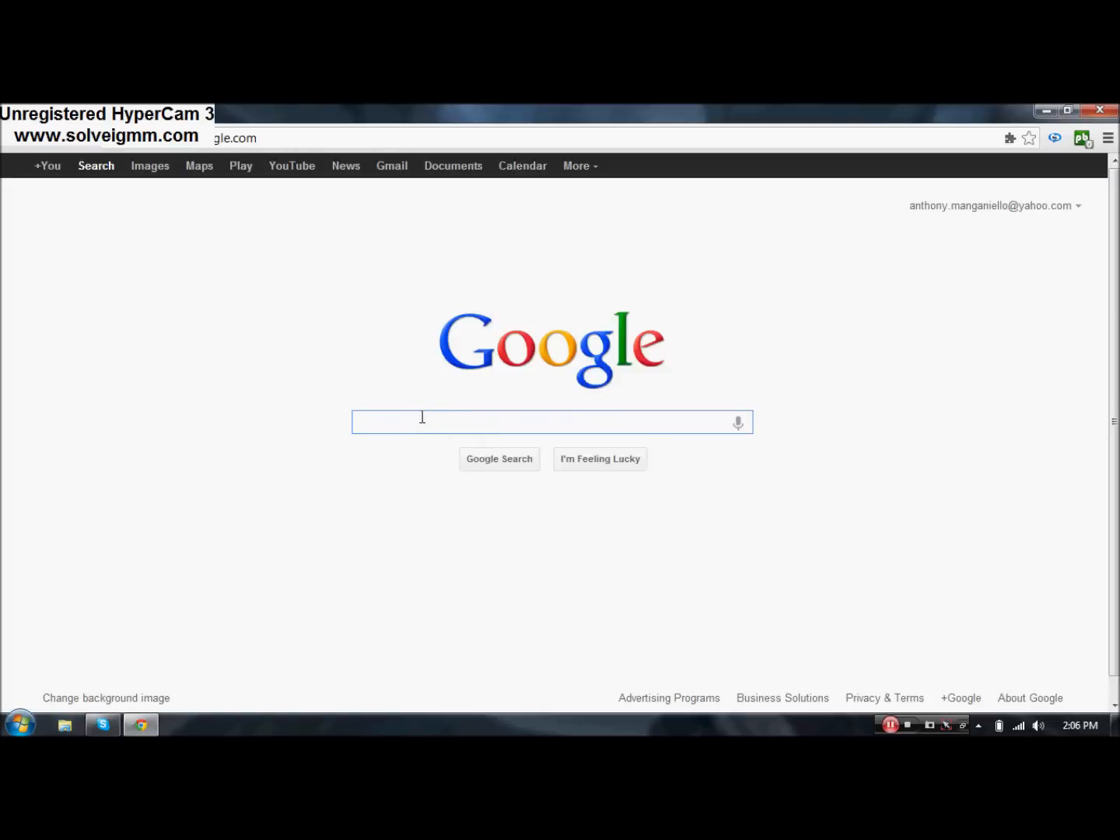
{"action": "type", "text": "psp 6."}
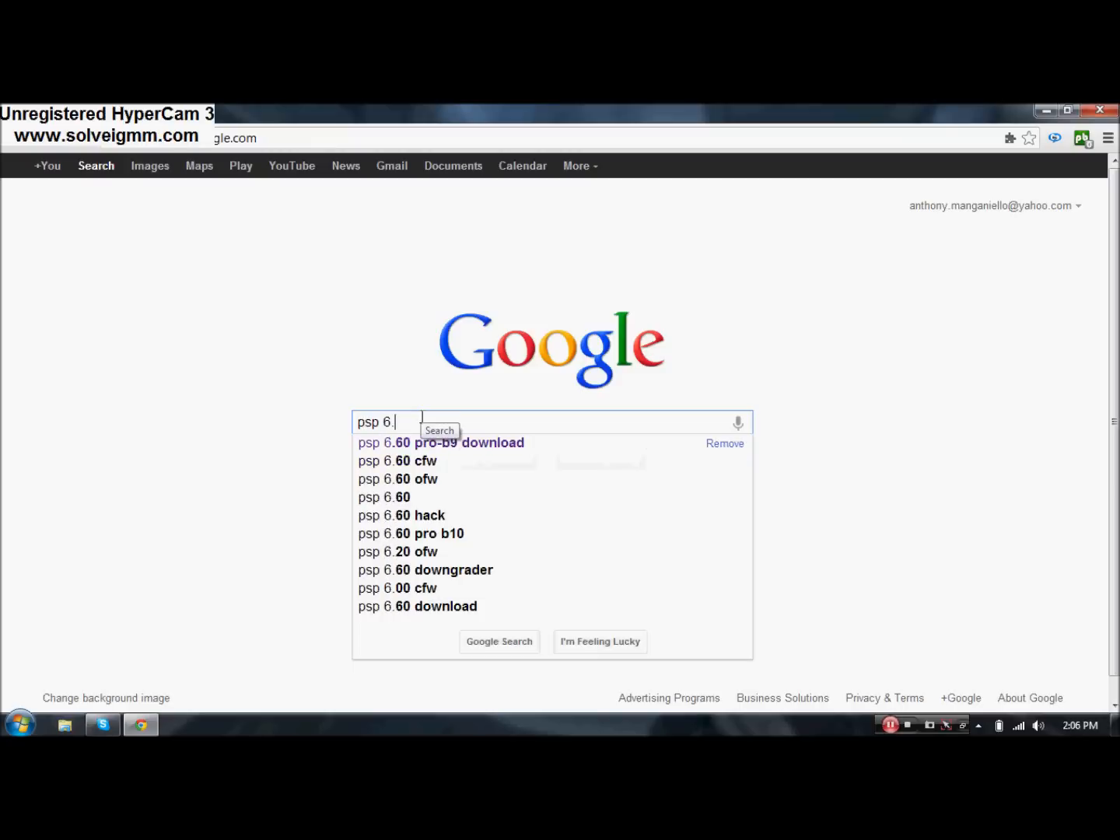
{"action": "type", "text": "0"}
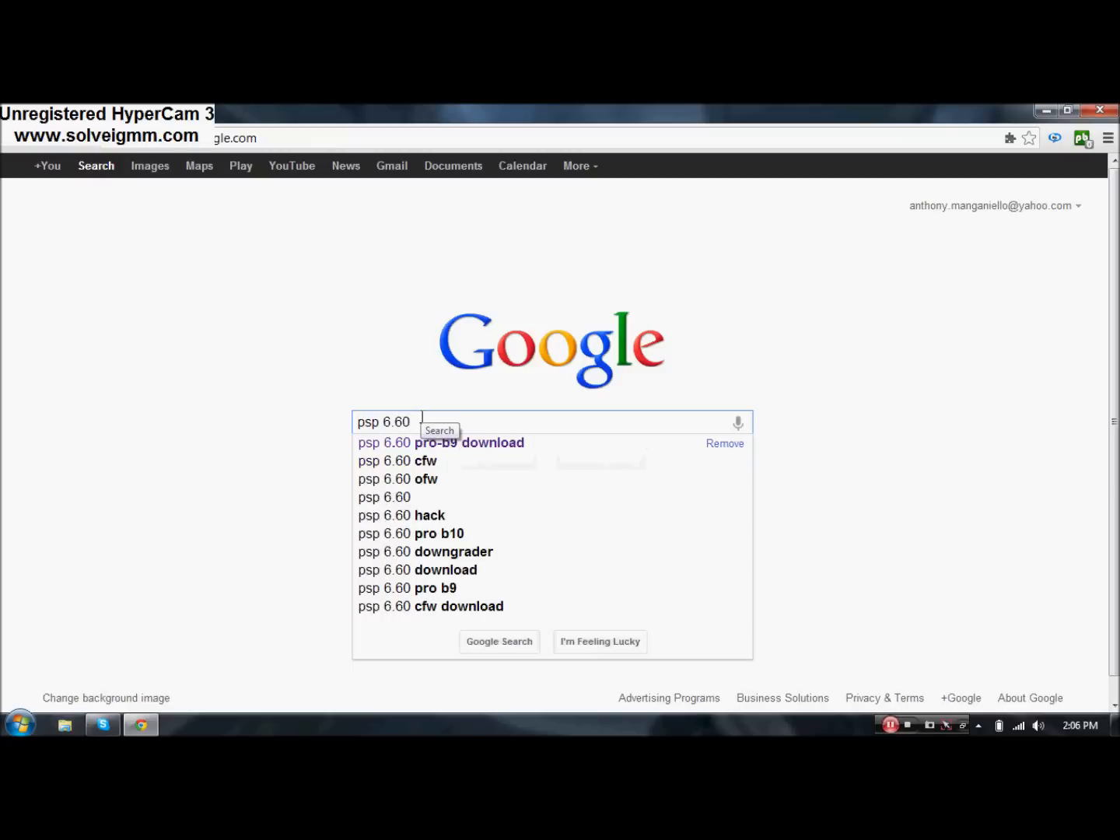
{"action": "left_click", "coordinate": [440, 442]}
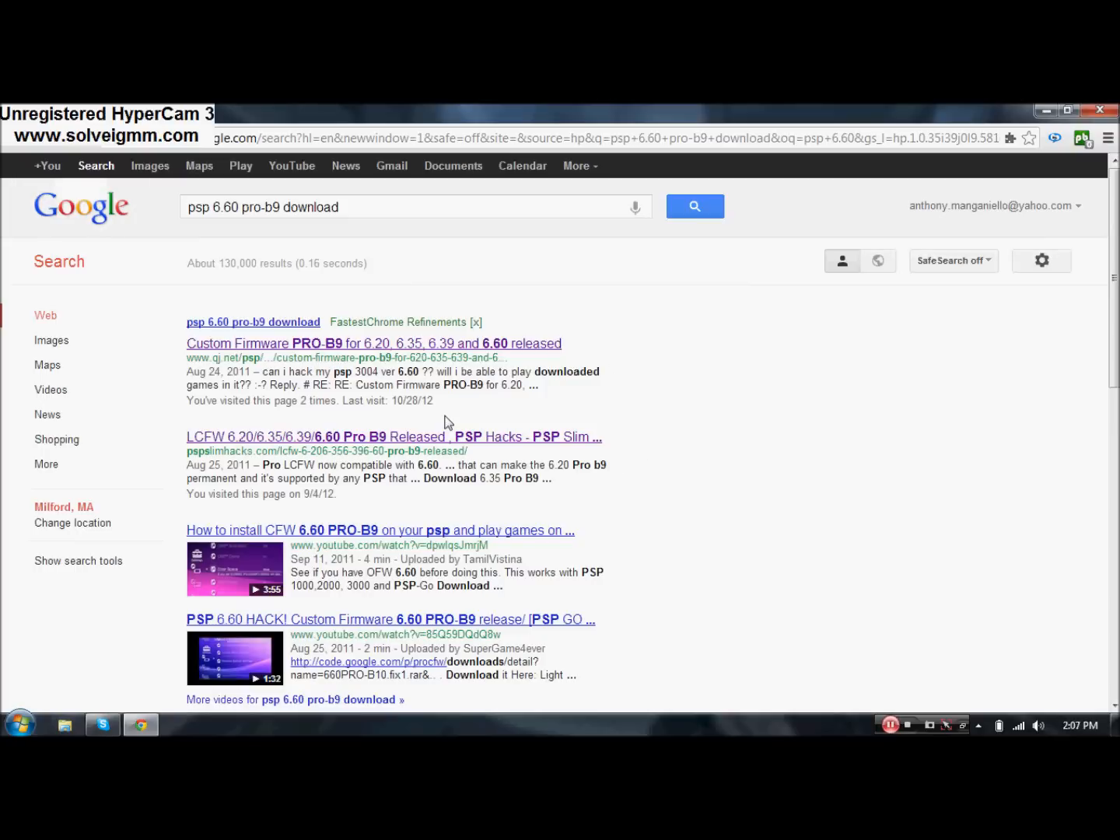
{"action": "scroll", "scroll_direction": "down", "scroll_amount": 3}
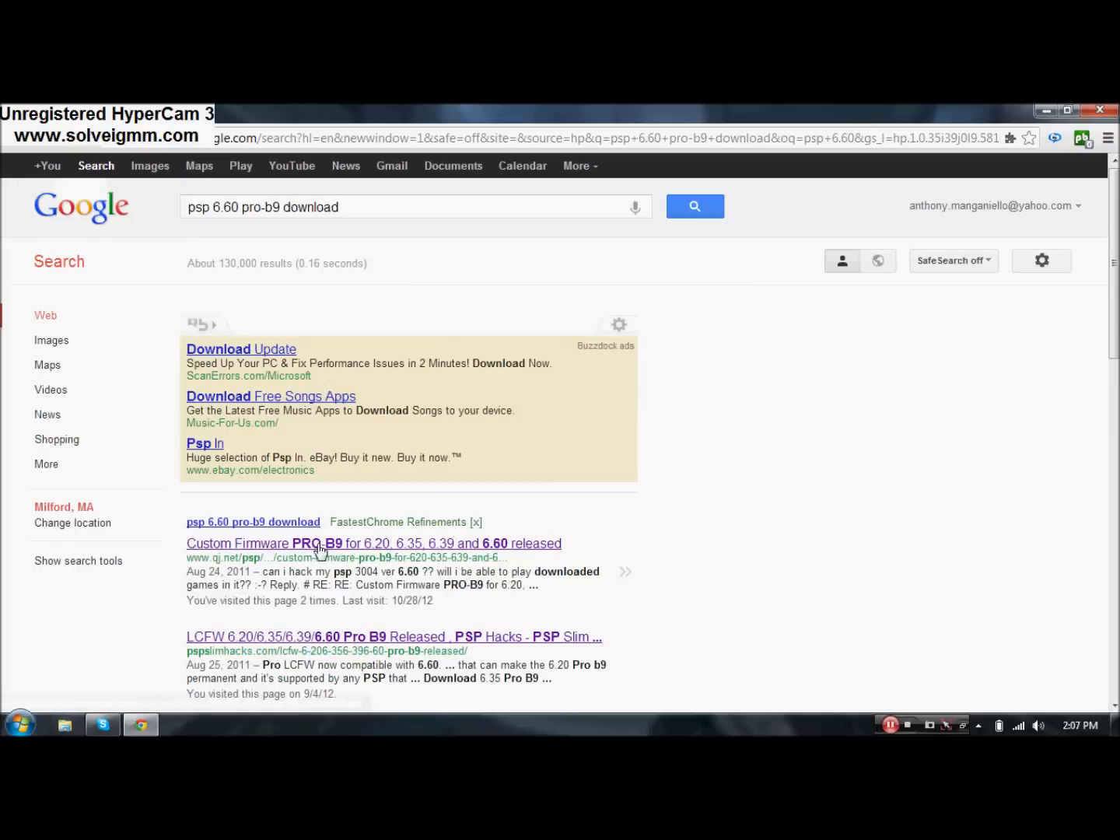
Step: Open the QJ.net PRO-B9 article and follow its 'CFW 6.60 PRO-B9' download link
{"action": "left_click", "coordinate": [373, 542]}
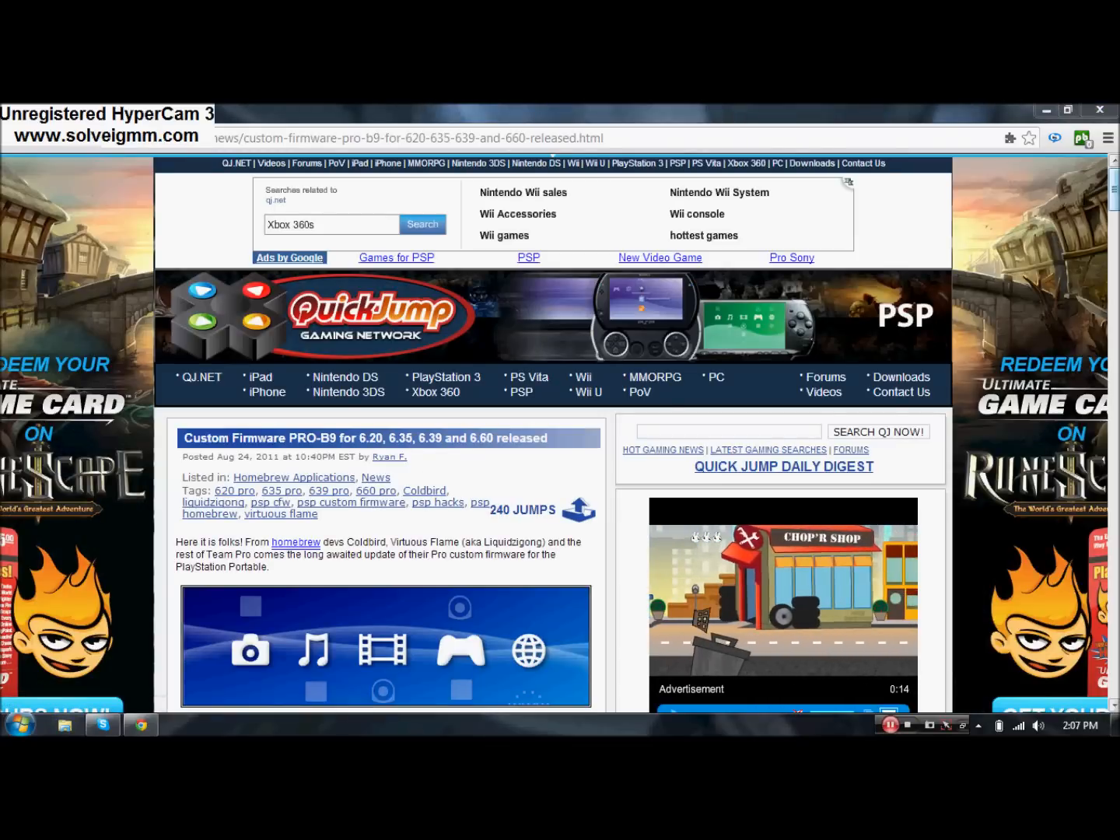
{"action": "scroll", "scroll_direction": "down", "scroll_amount": 3}
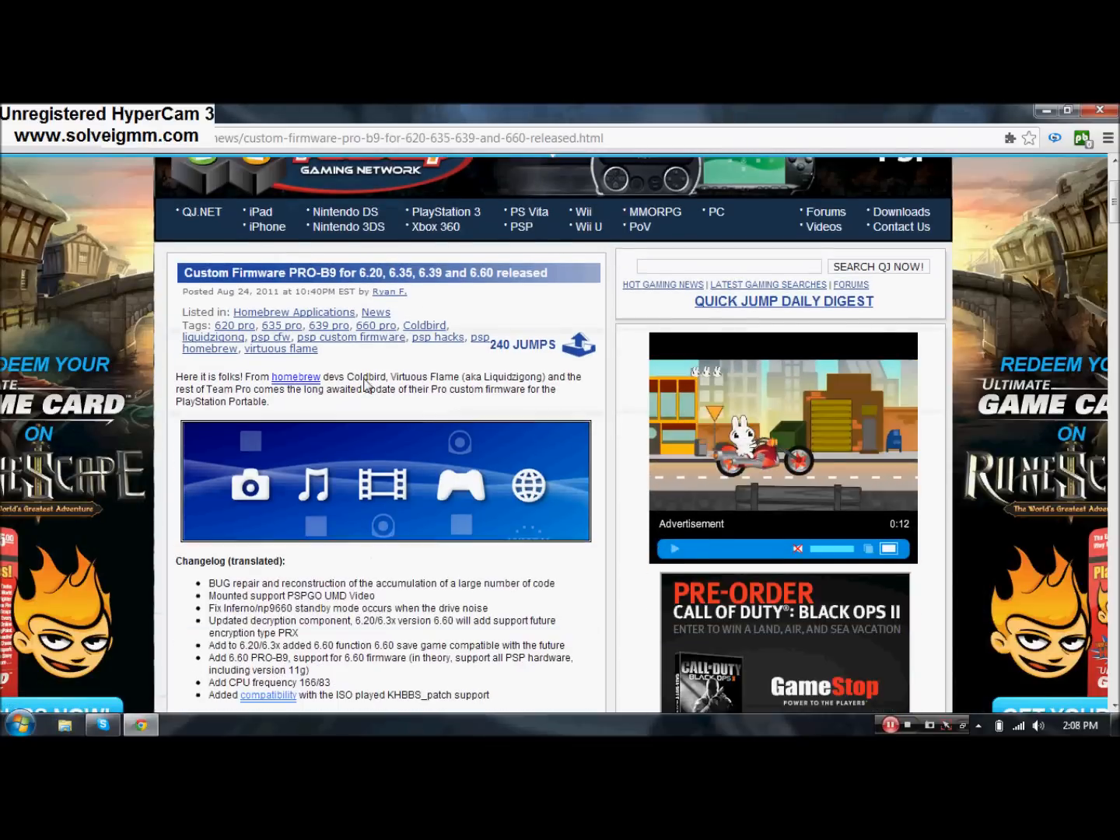
{"action": "scroll", "scroll_direction": "down", "scroll_amount": 3}
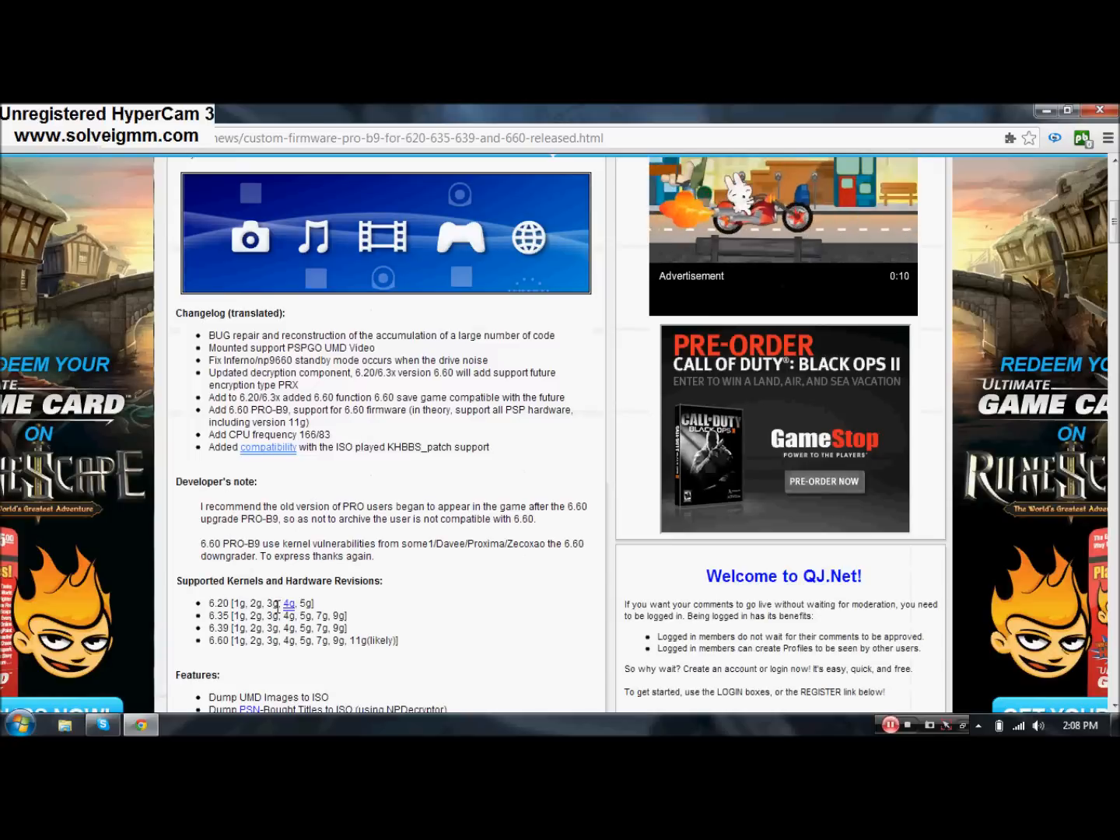
{"action": "scroll", "scroll_direction": "down", "scroll_amount": 3}
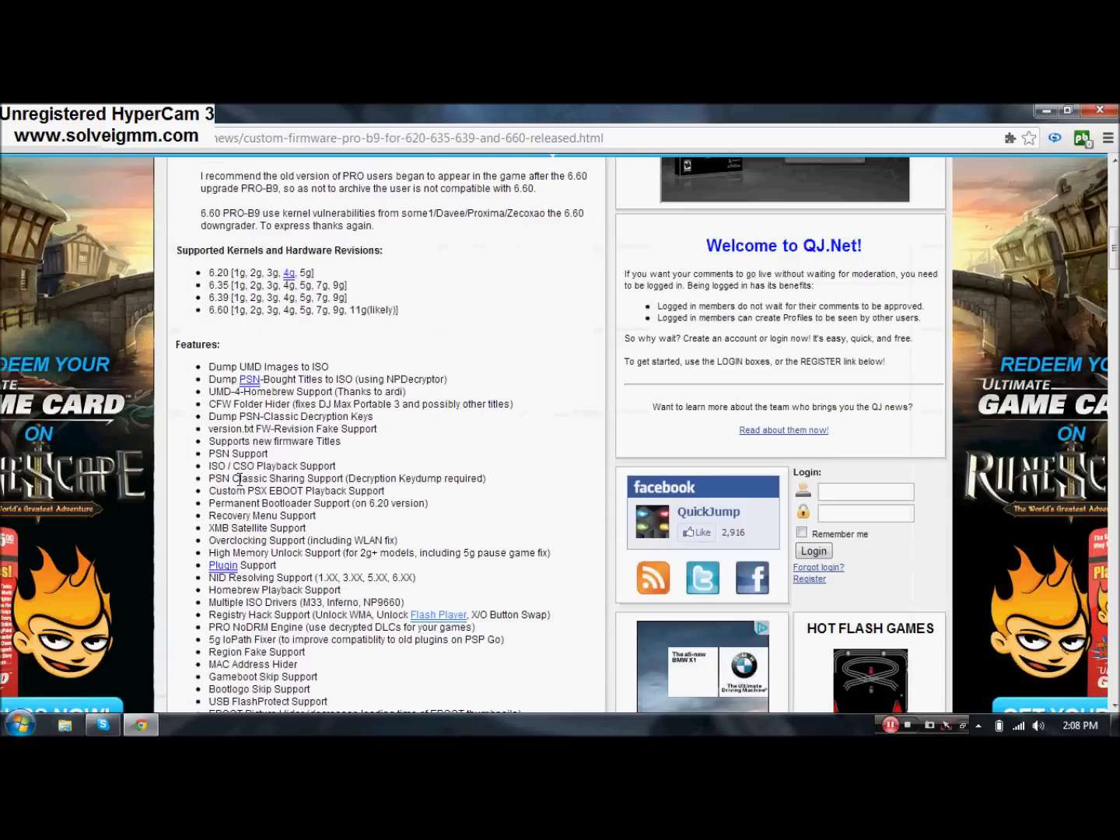
{"action": "scroll", "scroll_direction": "down", "scroll_amount": 3}
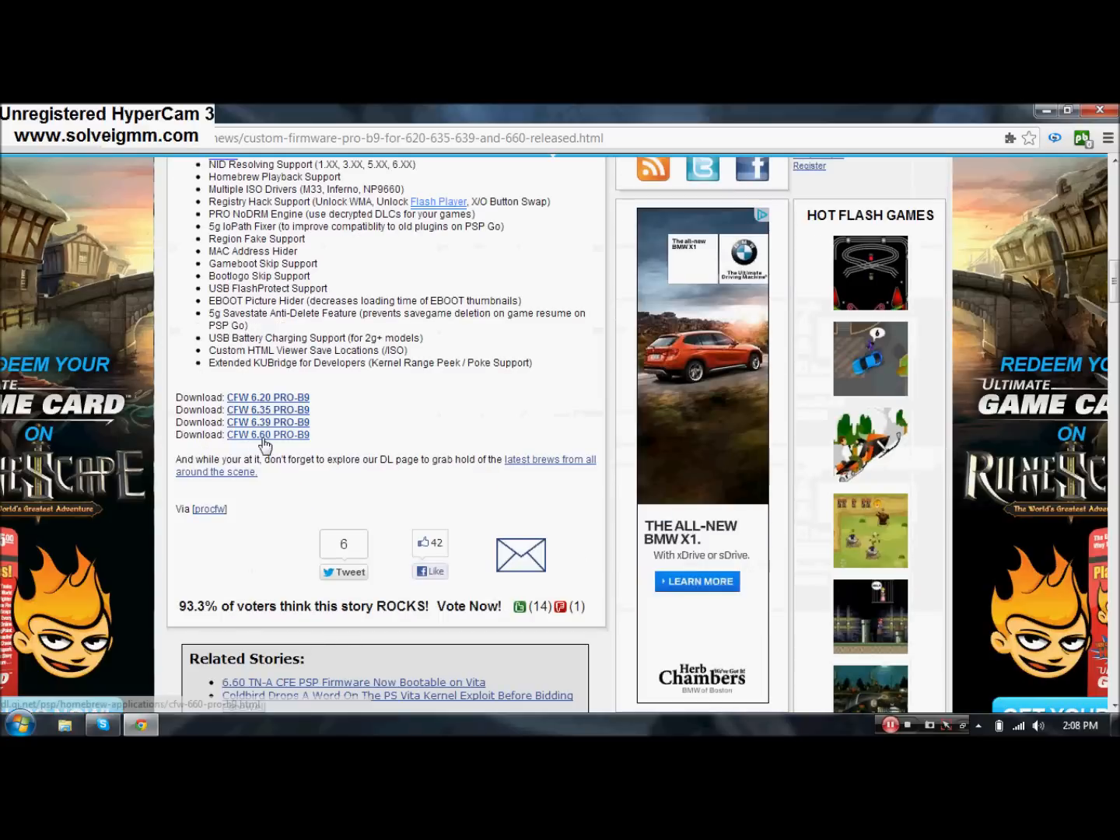
{"action": "left_click", "coordinate": [267, 434]}
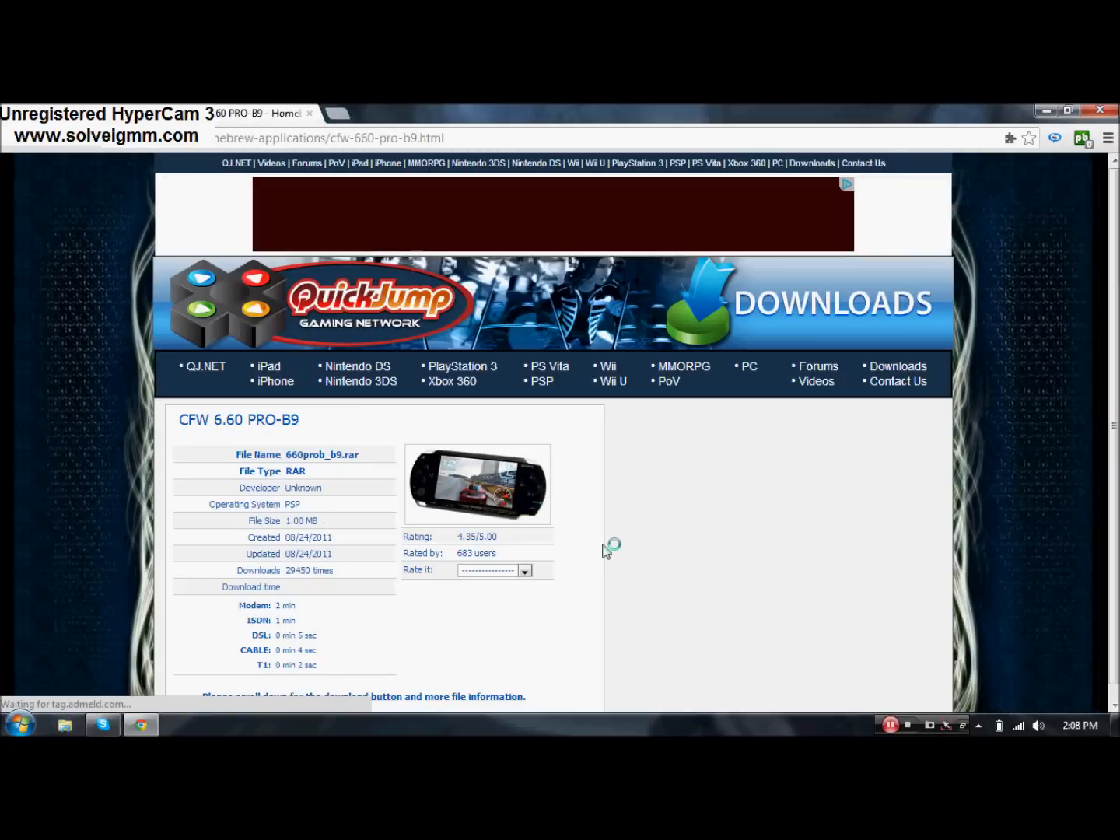
Step: Download 660prob_b9.rar from QJ.net and open the finished archive
{"action": "scroll", "scroll_direction": "down", "scroll_amount": 3}
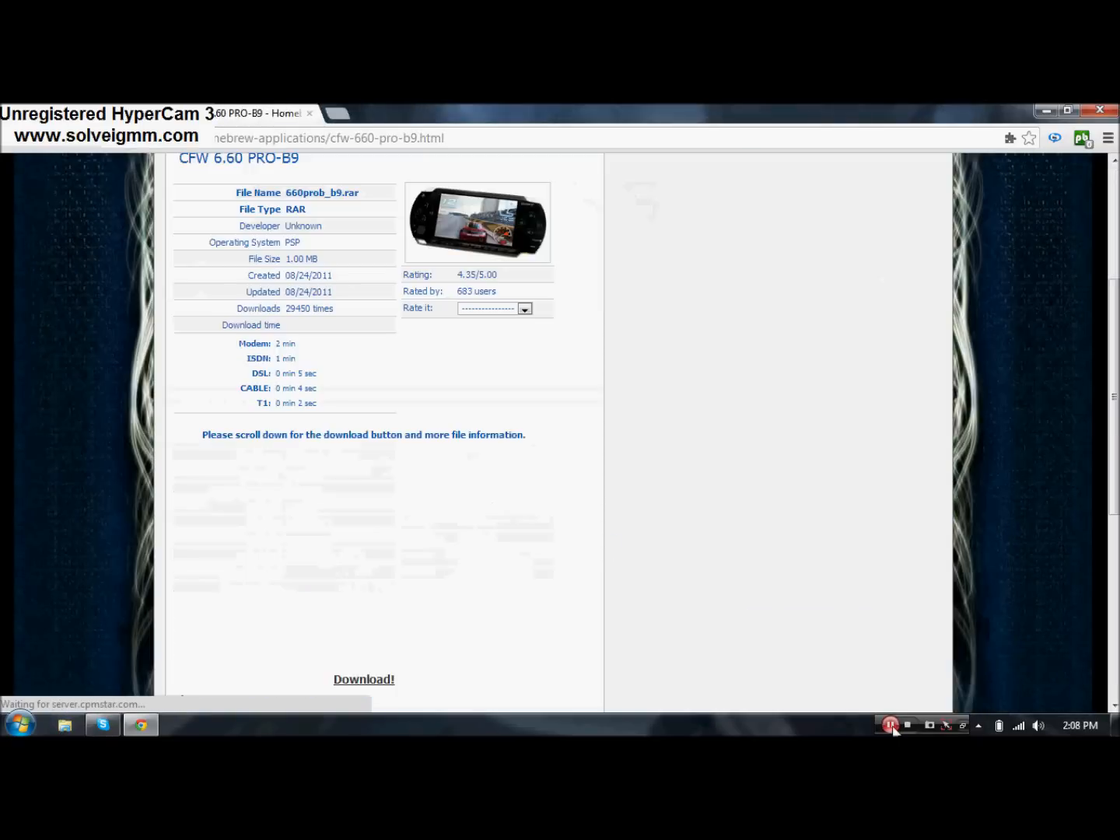
{"action": "mouse_move", "coordinate": [364, 679]}
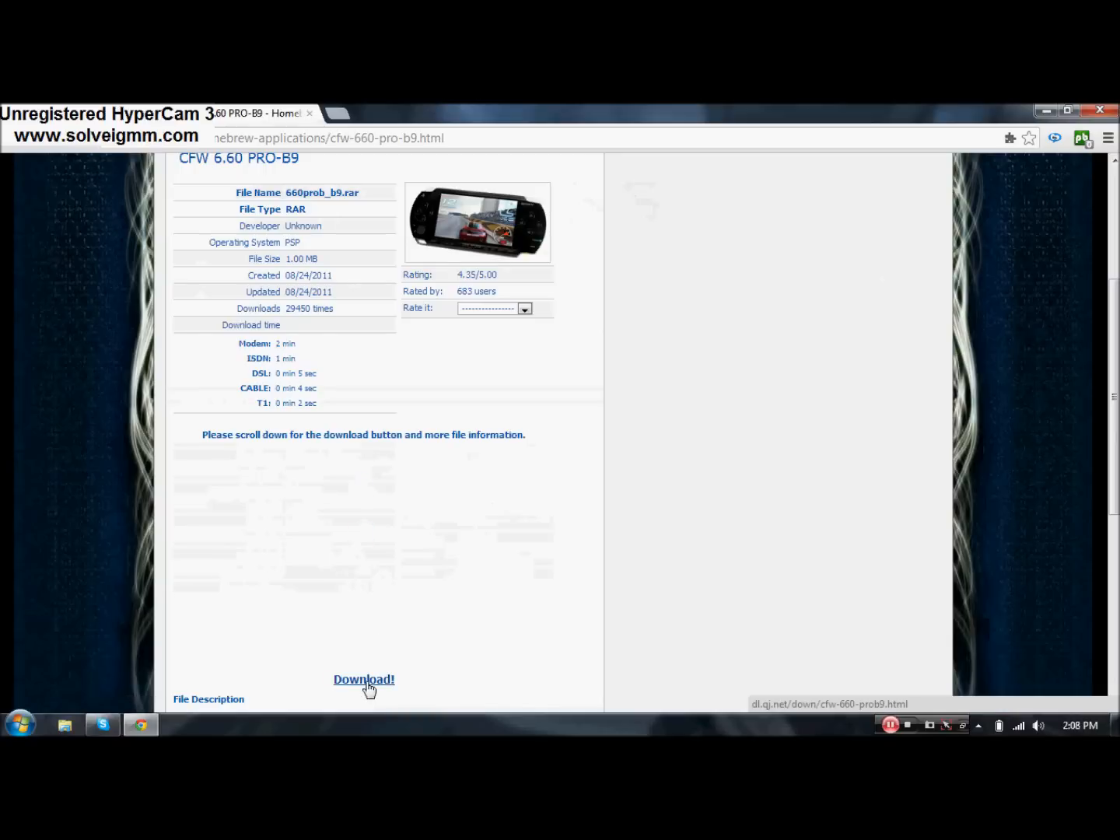
{"action": "mouse_move", "coordinate": [481, 652]}
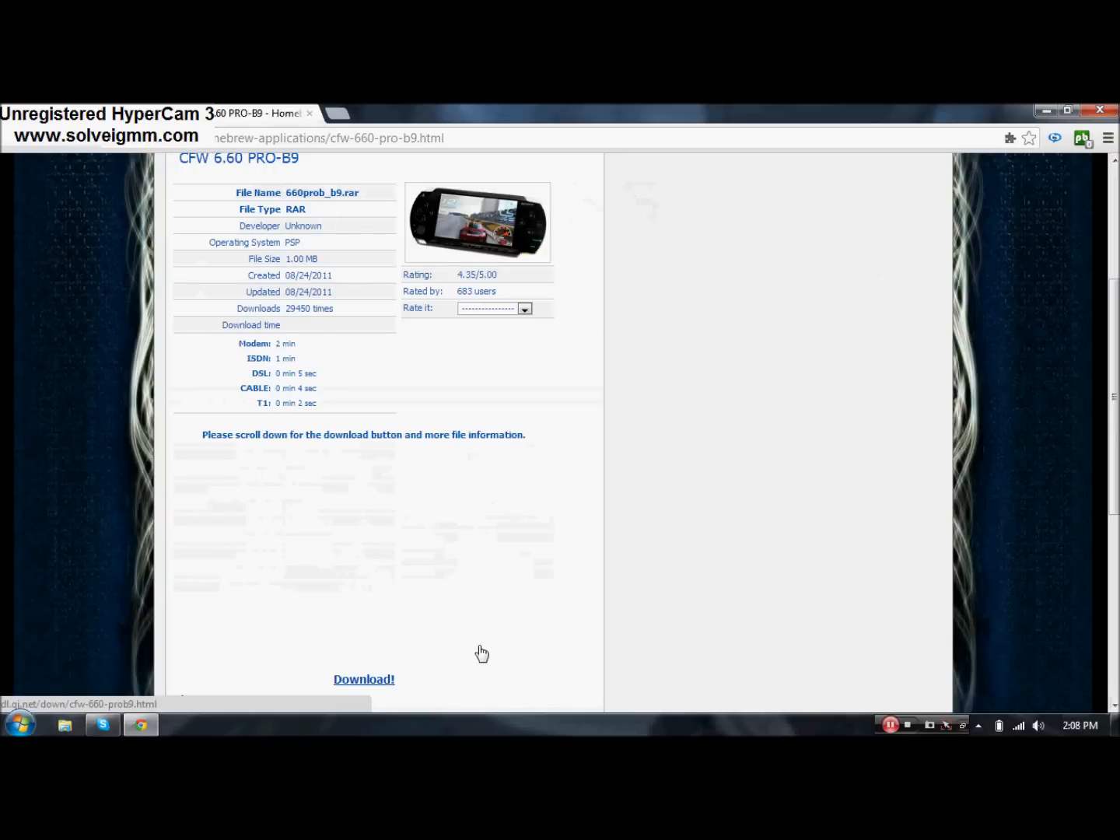
{"action": "left_click", "coordinate": [363, 678]}
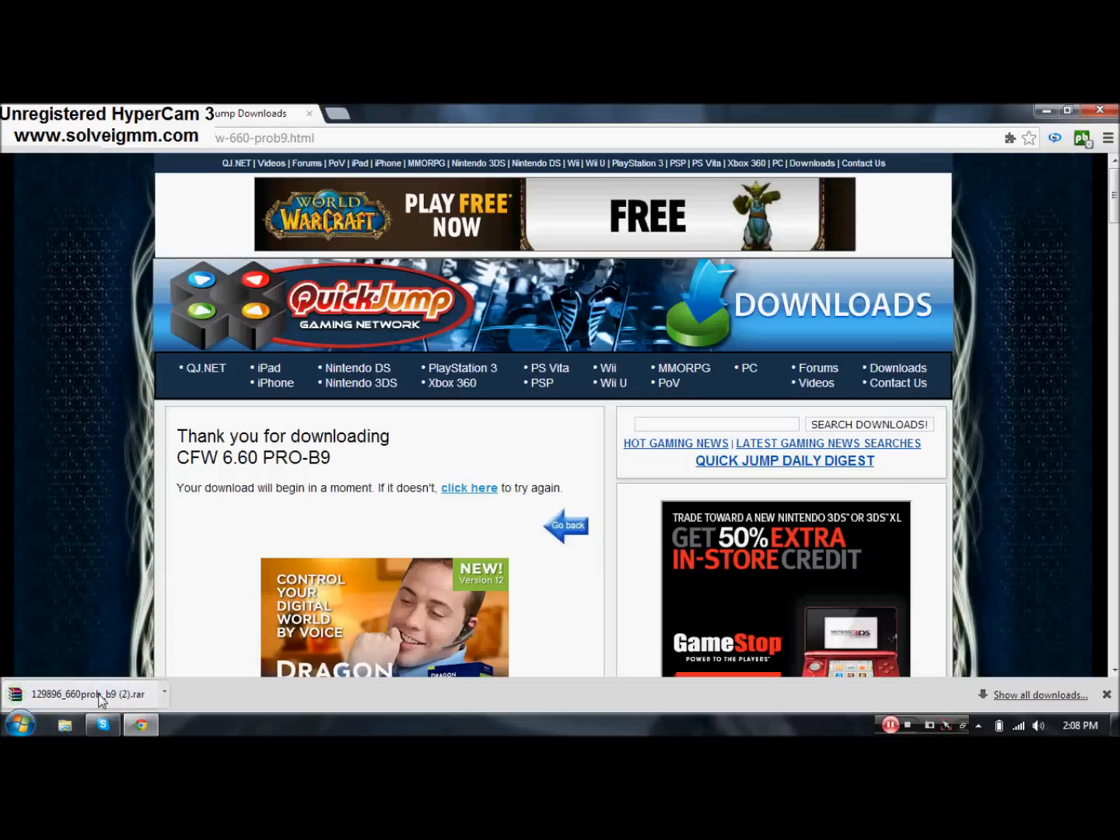
{"action": "left_click", "coordinate": [78, 694]}
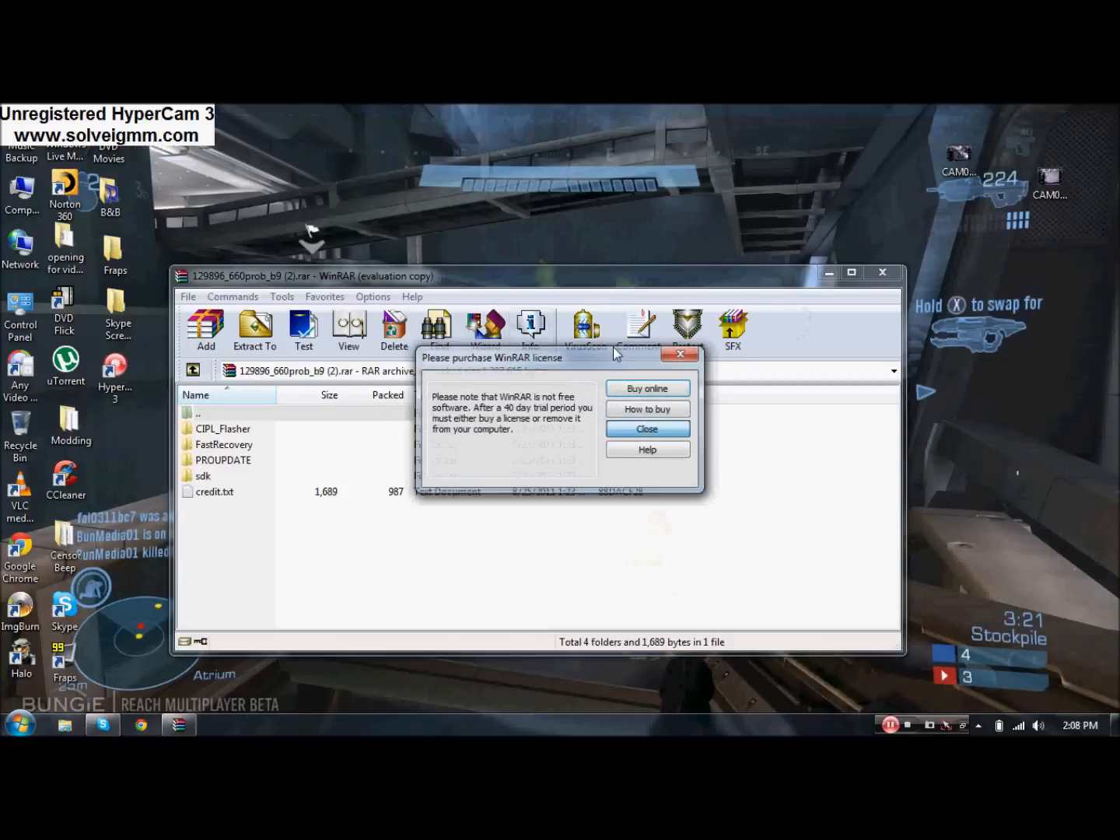
Step: Close WinRAR's license purchase notice
{"action": "left_click", "coordinate": [646, 428]}
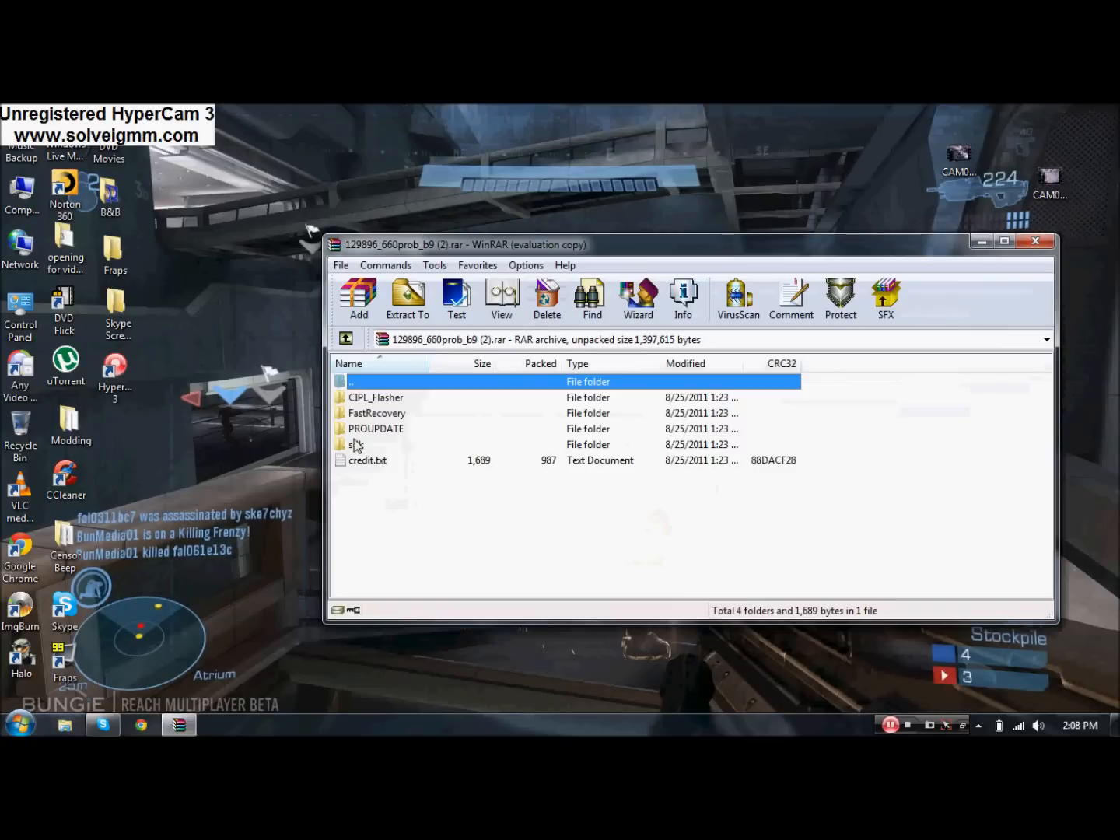
{"action": "mouse_move", "coordinate": [21, 192]}
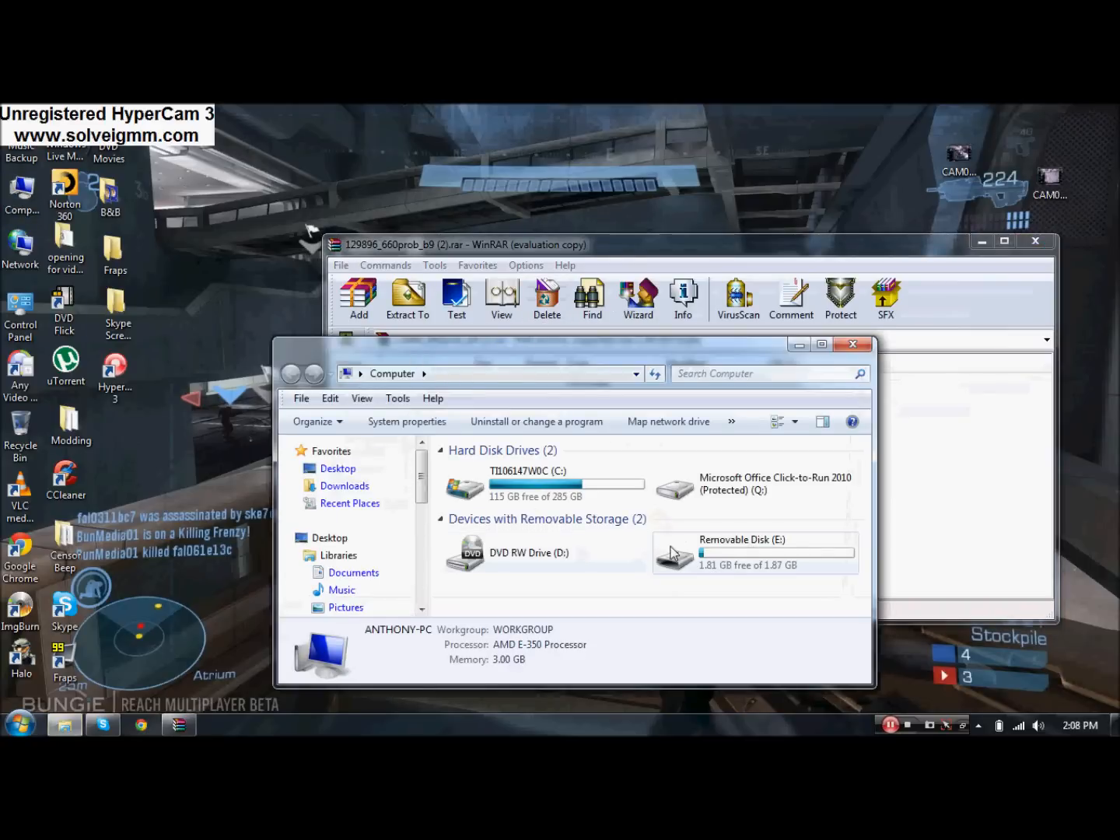
Step: Open Removable Disk (E:), then its PSP folder and GAME subfolder
{"action": "double_click", "coordinate": [742, 552]}
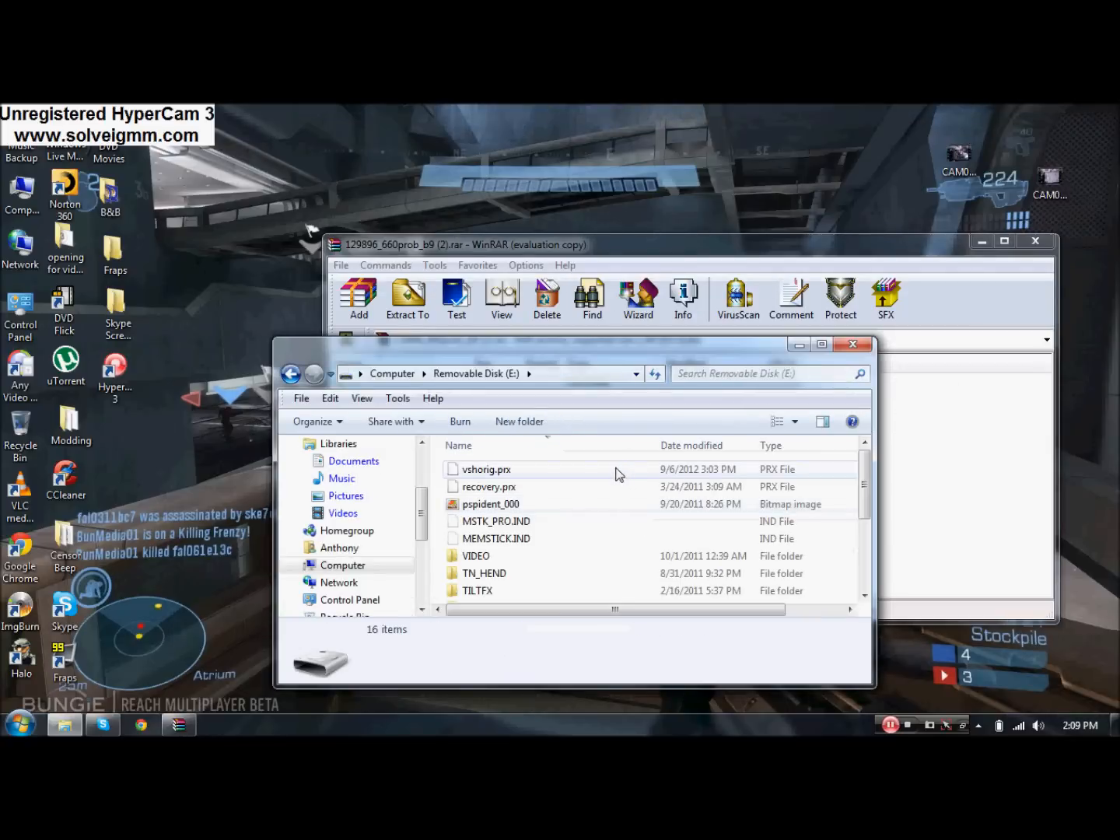
{"action": "scroll", "scroll_direction": "down", "scroll_amount": 3}
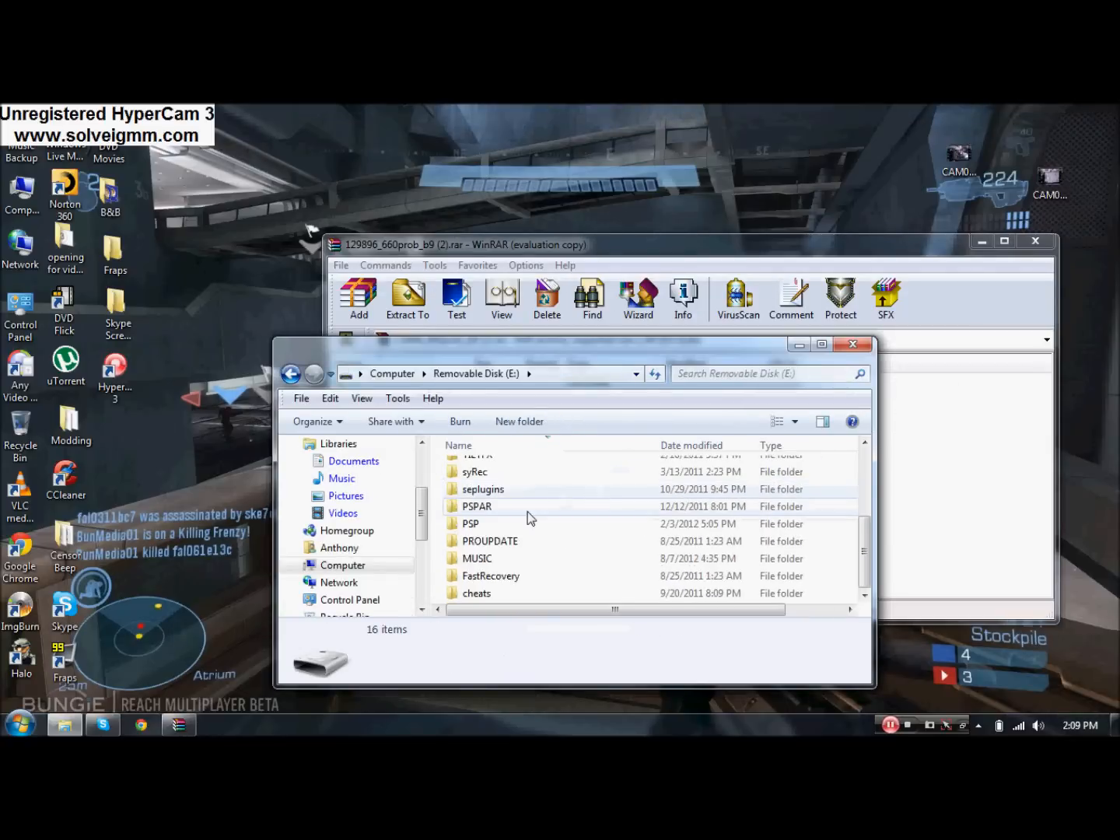
{"action": "mouse_move", "coordinate": [513, 523]}
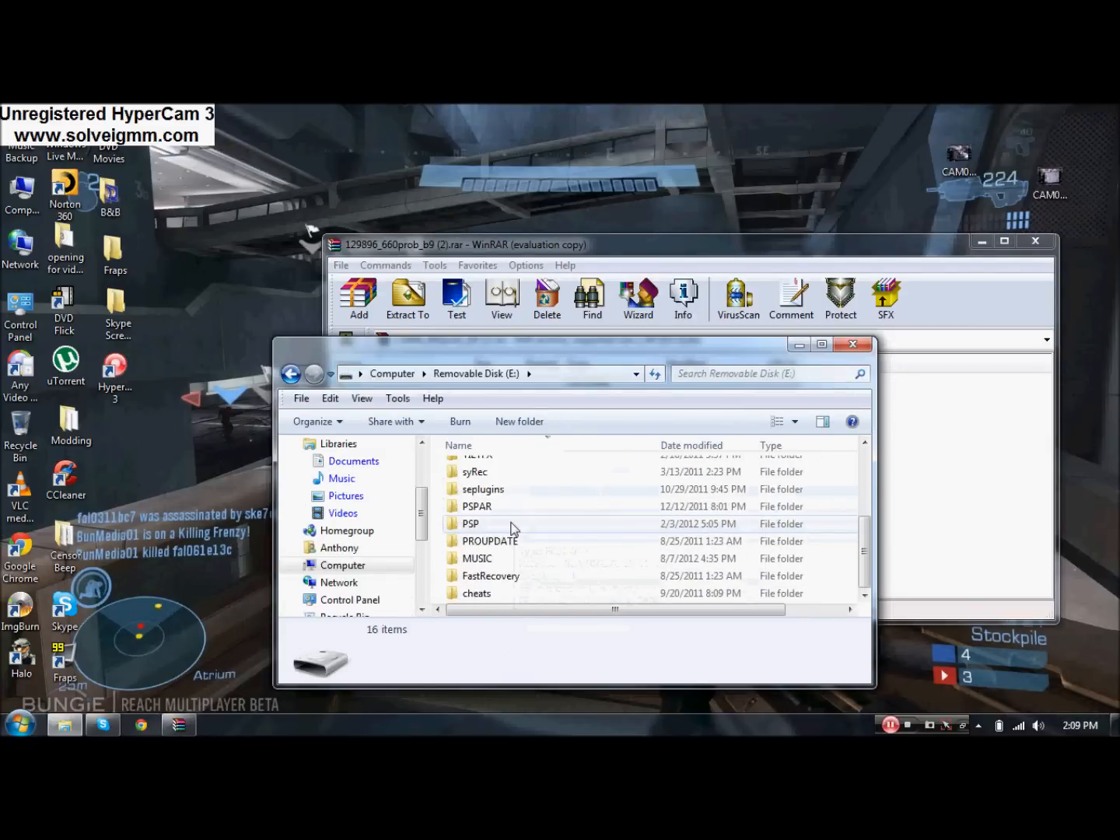
{"action": "left_click", "coordinate": [471, 523]}
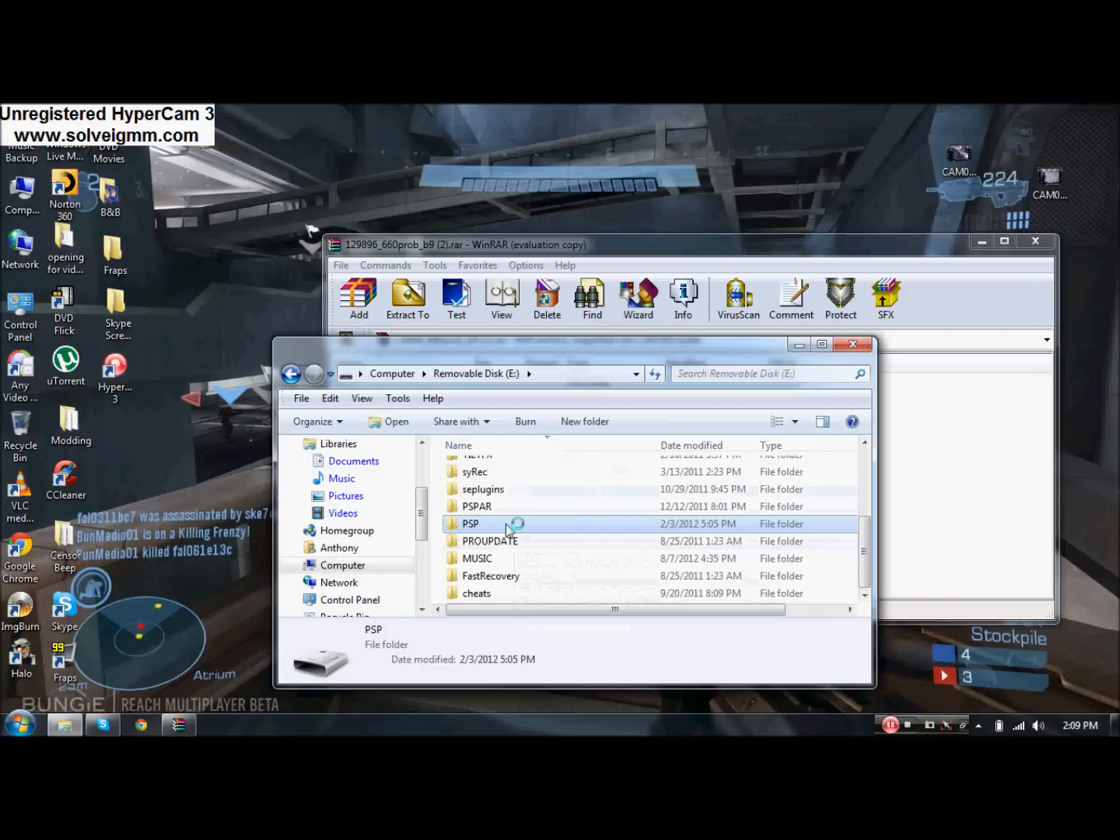
{"action": "double_click", "coordinate": [470, 522]}
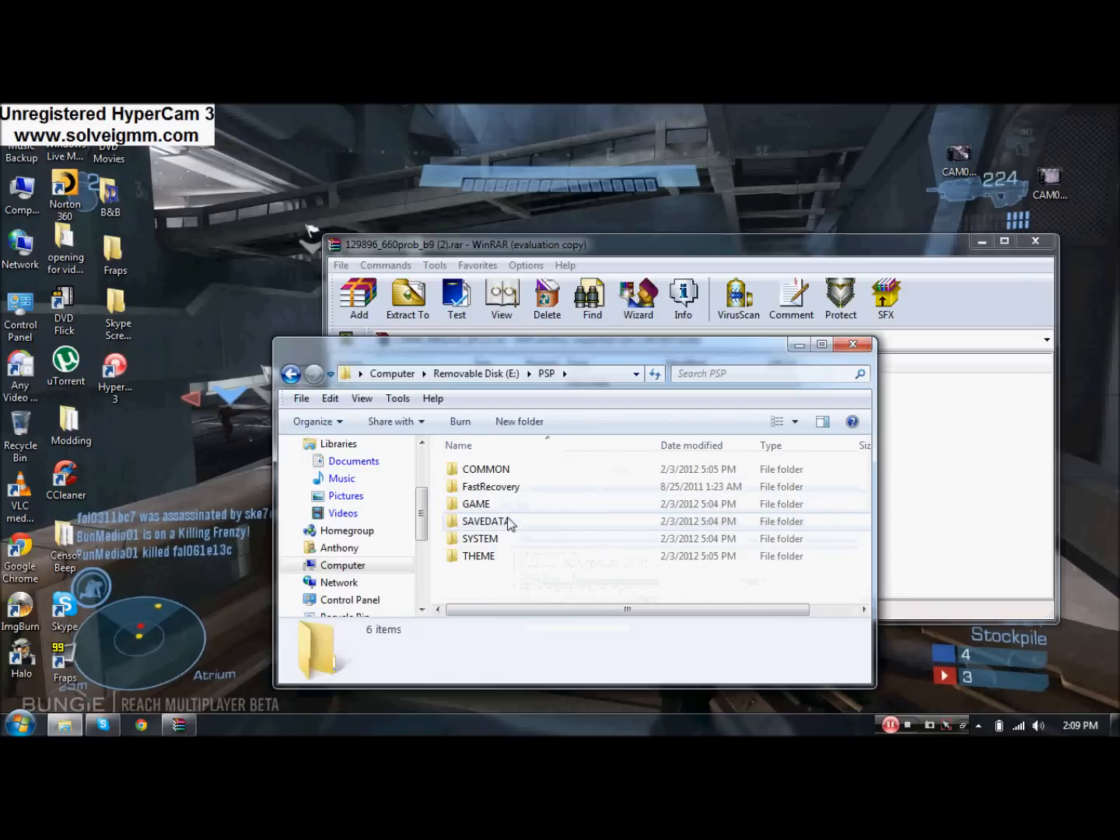
{"action": "left_click", "coordinate": [475, 504]}
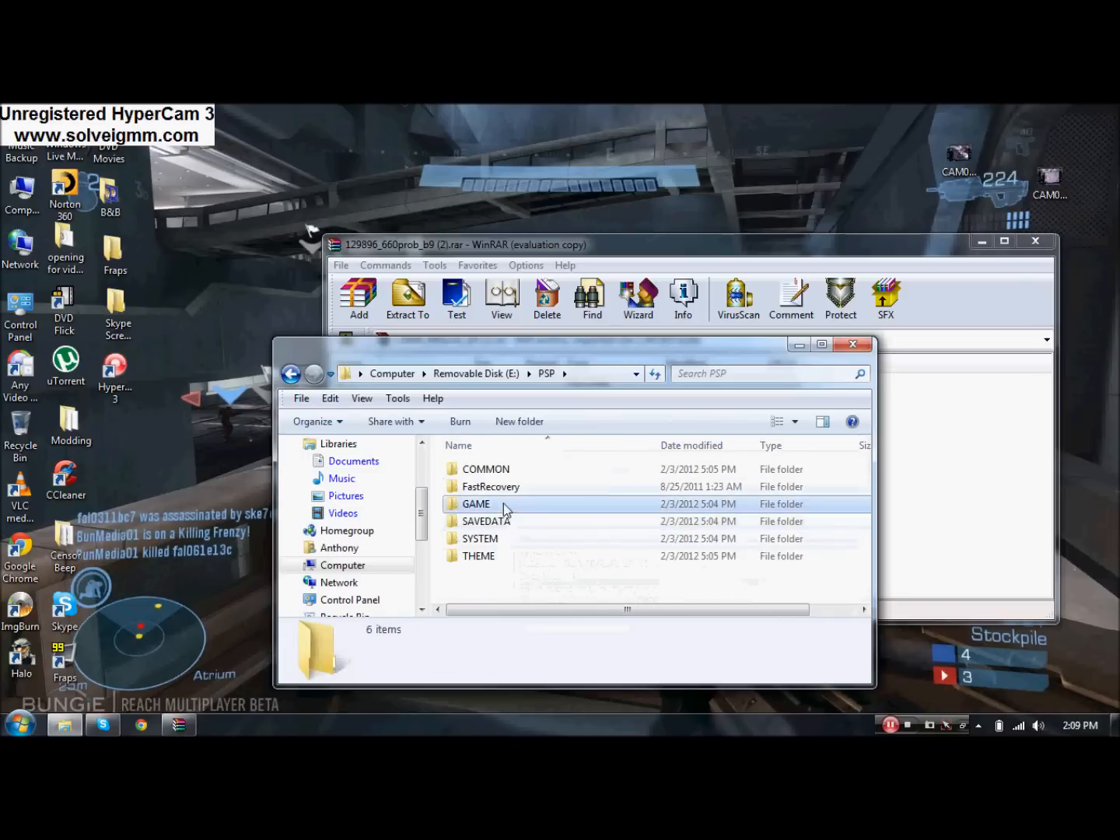
{"action": "double_click", "coordinate": [476, 504]}
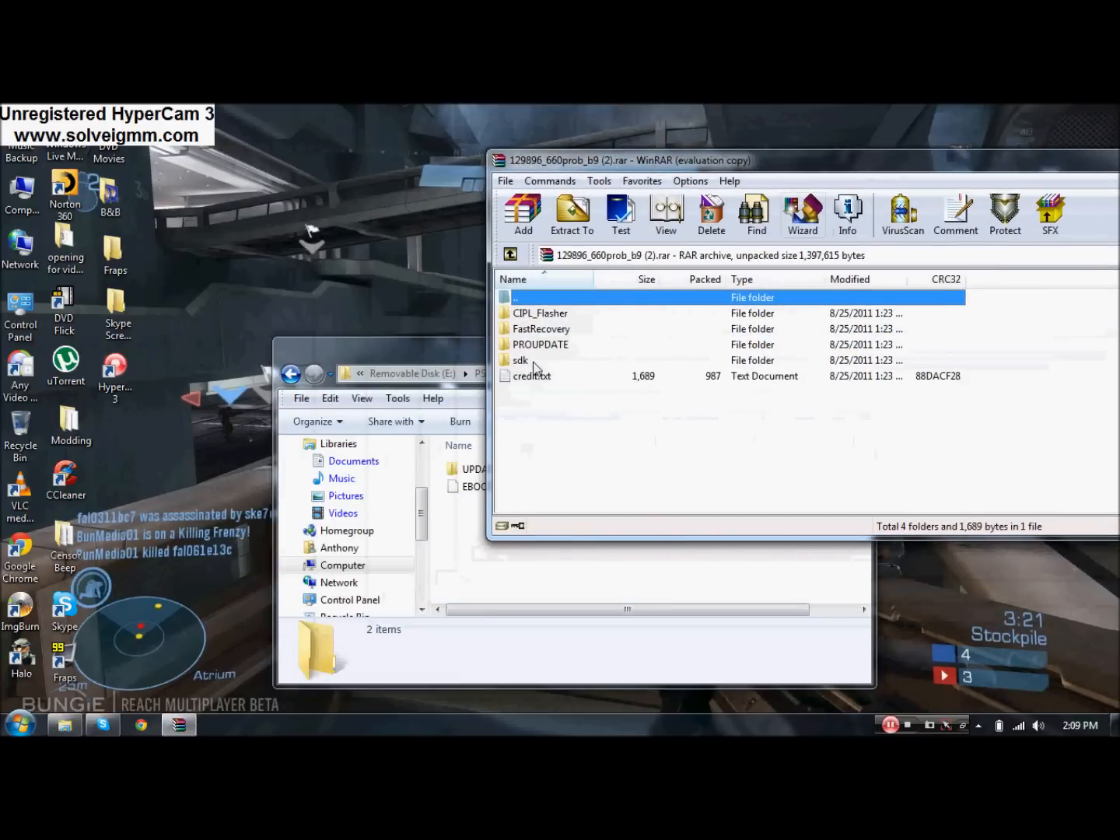
{"action": "mouse_move", "coordinate": [547, 341]}
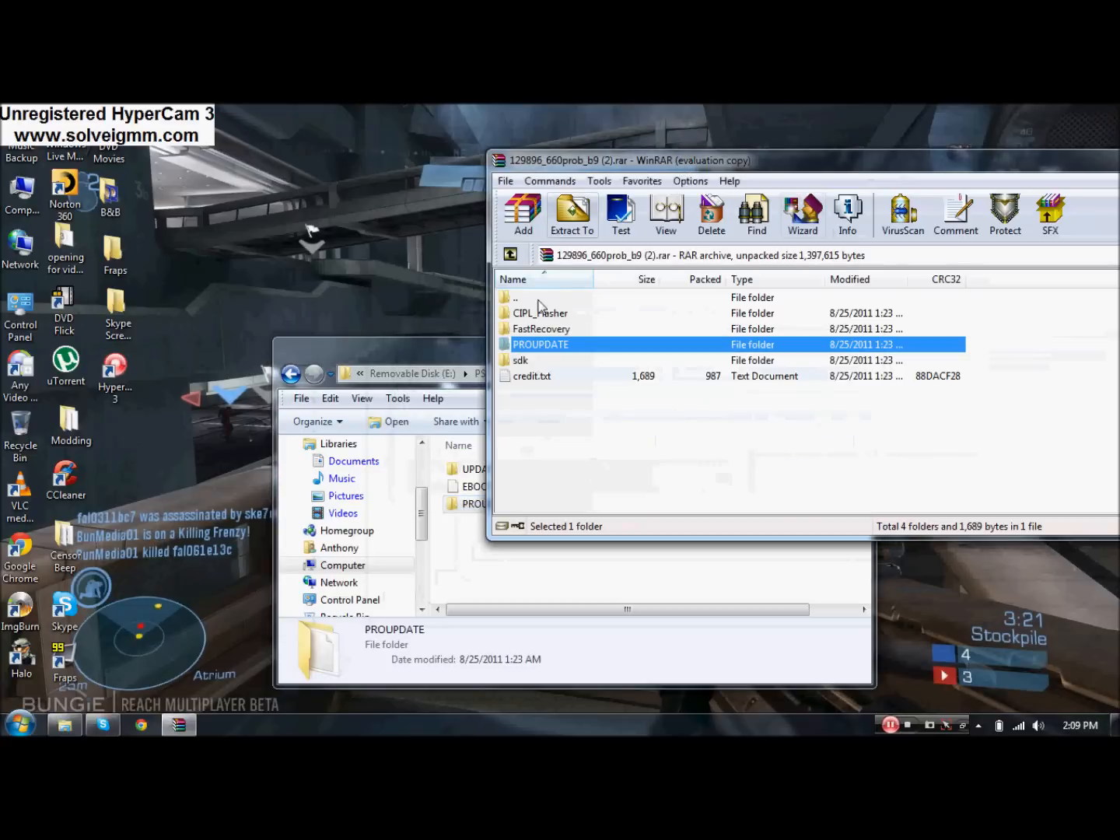
Step: Copy FastRecovery and PROUPDATE from the archive into the PSP/GAME folder
{"action": "left_click", "coordinate": [572, 214]}
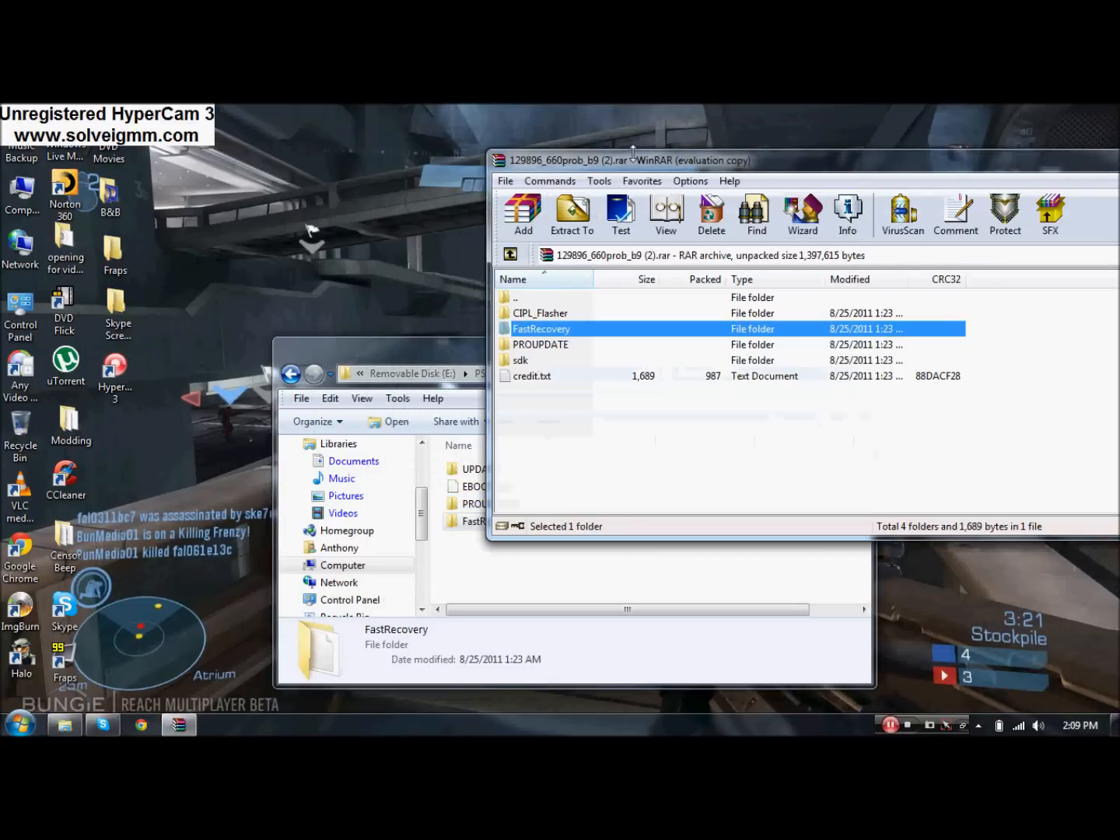
{"action": "double_click", "coordinate": [542, 343]}
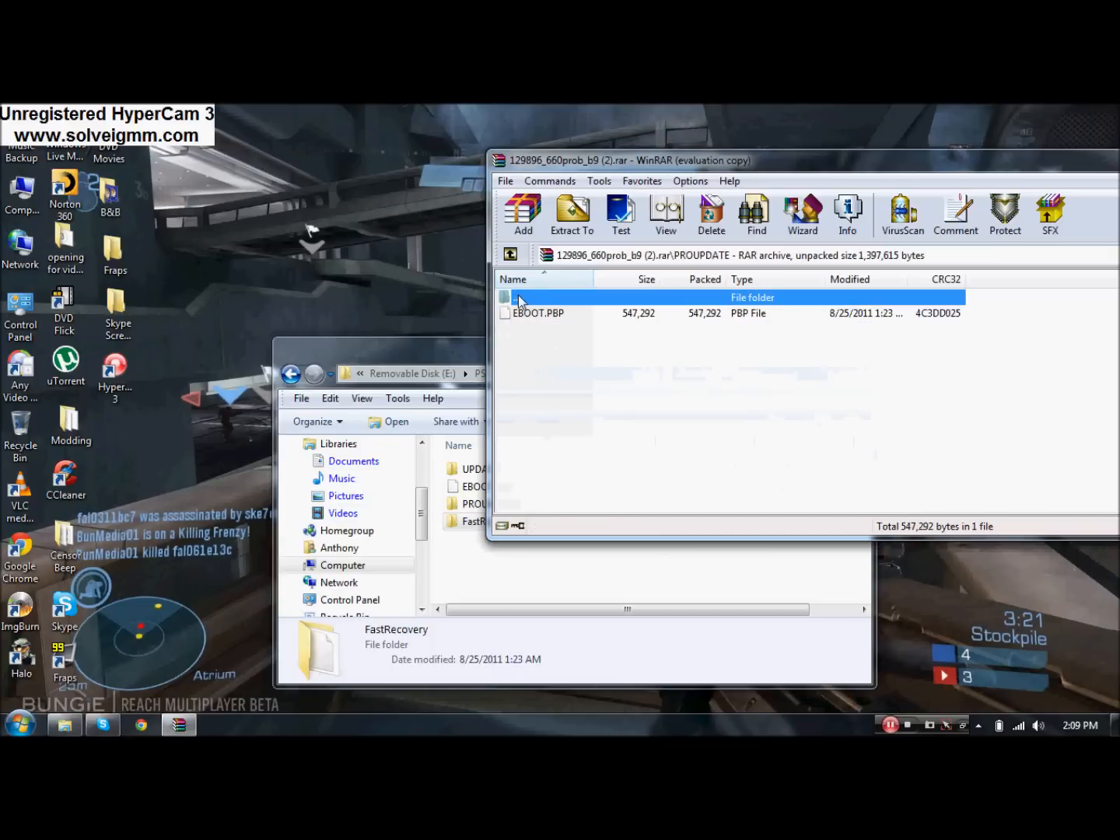
{"action": "left_click", "coordinate": [510, 254]}
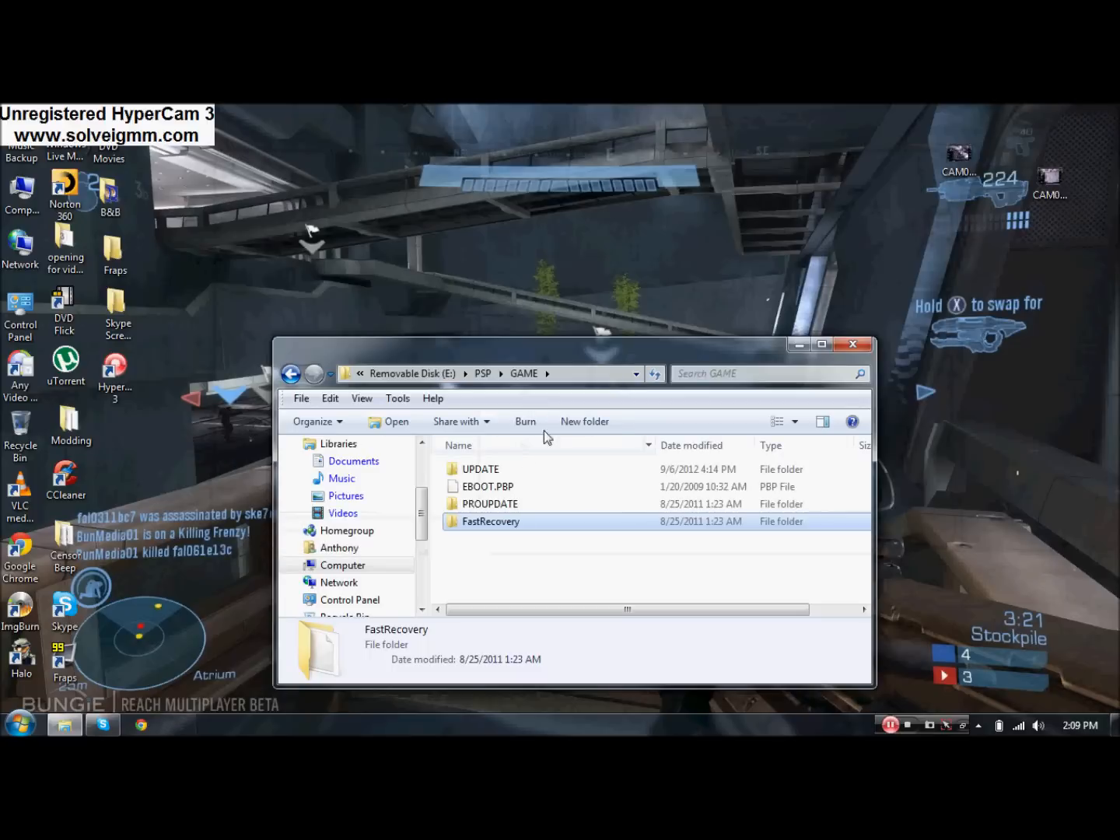
{"action": "mouse_move", "coordinate": [853, 344]}
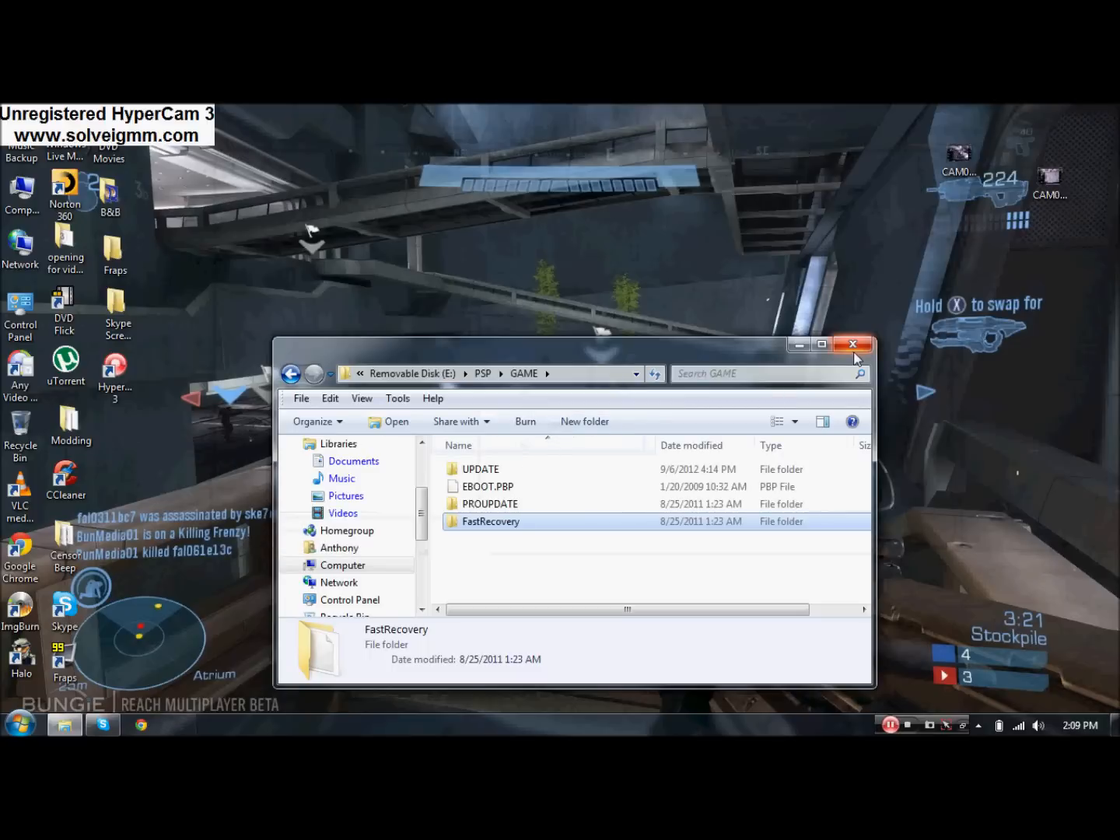
Step: Close the GAME folder Explorer window
{"action": "left_click", "coordinate": [853, 344]}
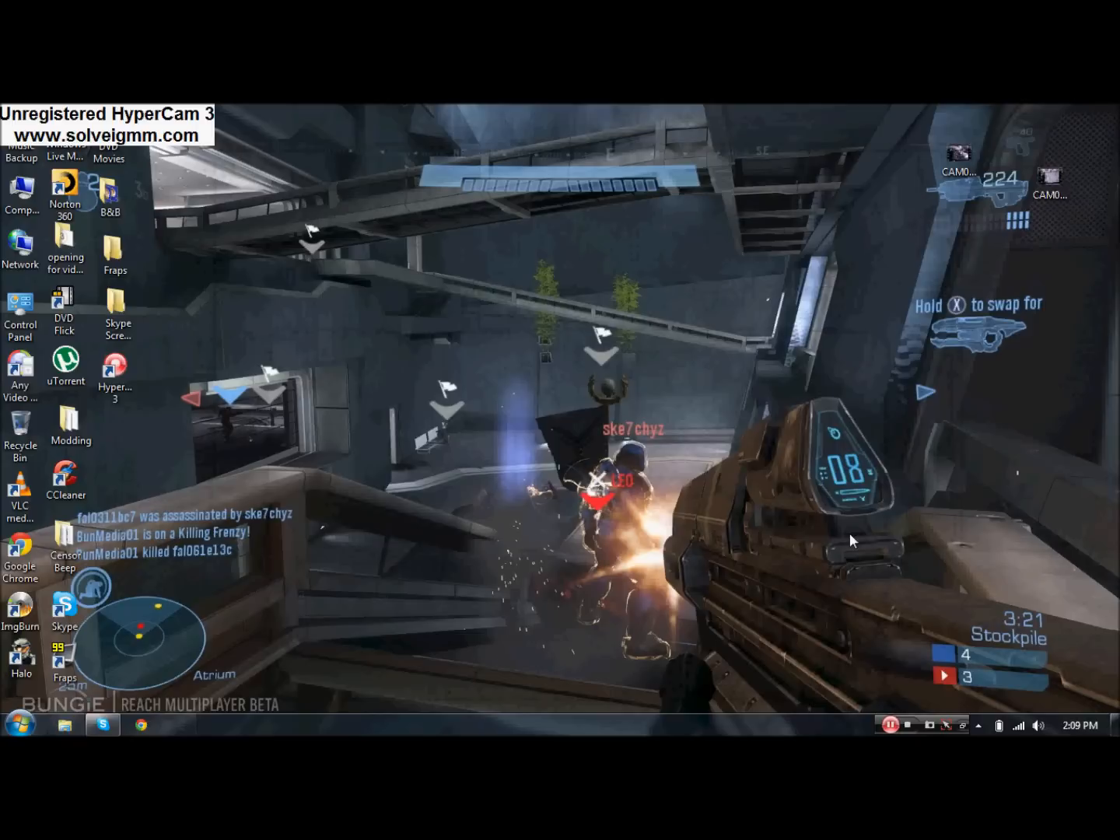
{"action": "mouse_move", "coordinate": [853, 595]}
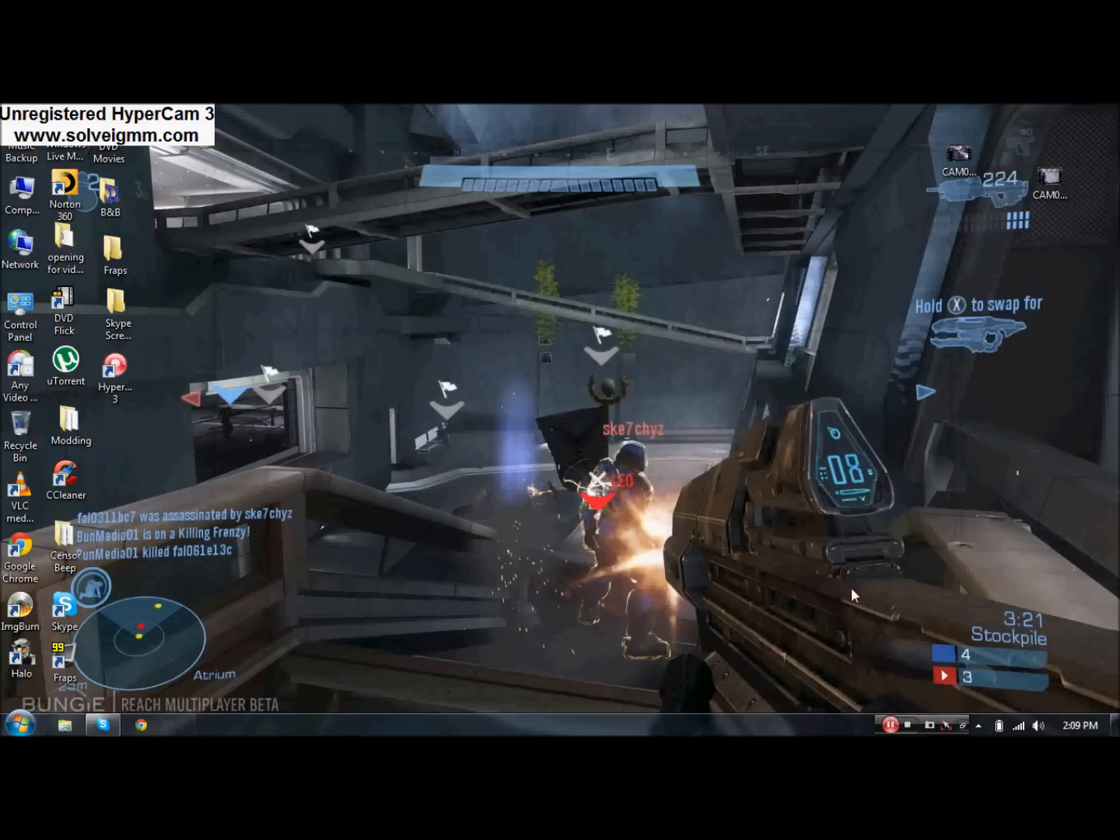